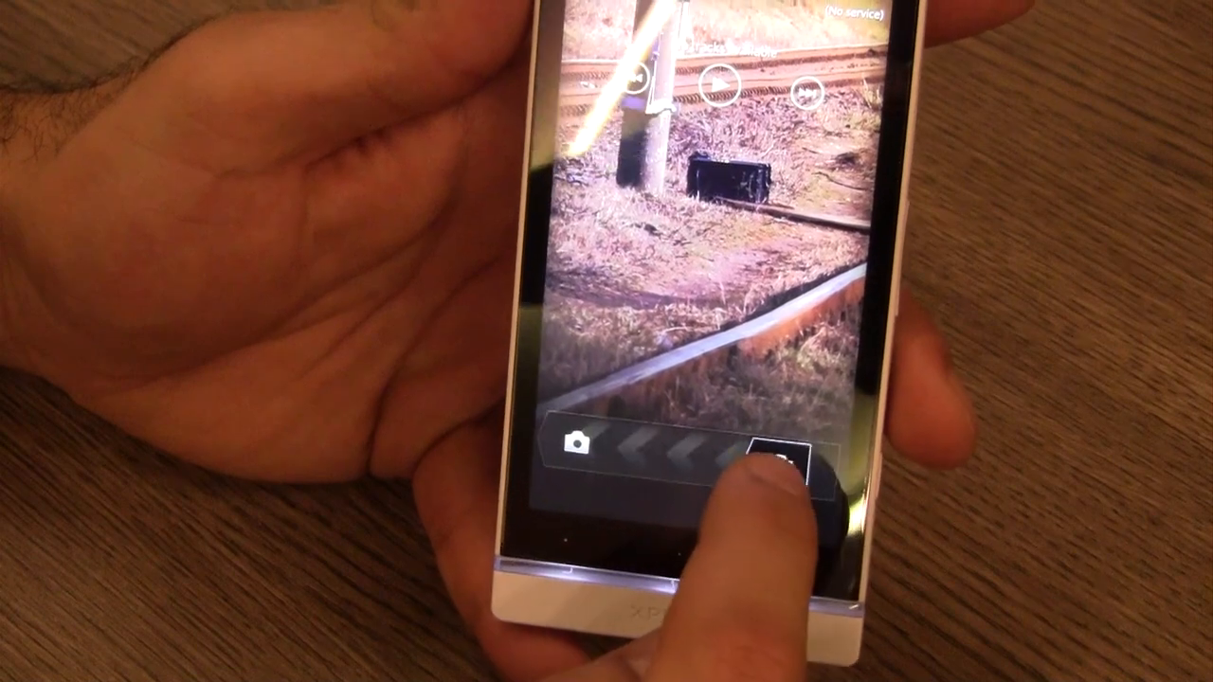
# Exit the Camera app and return to the home screen.
pyautogui.click(773, 461)
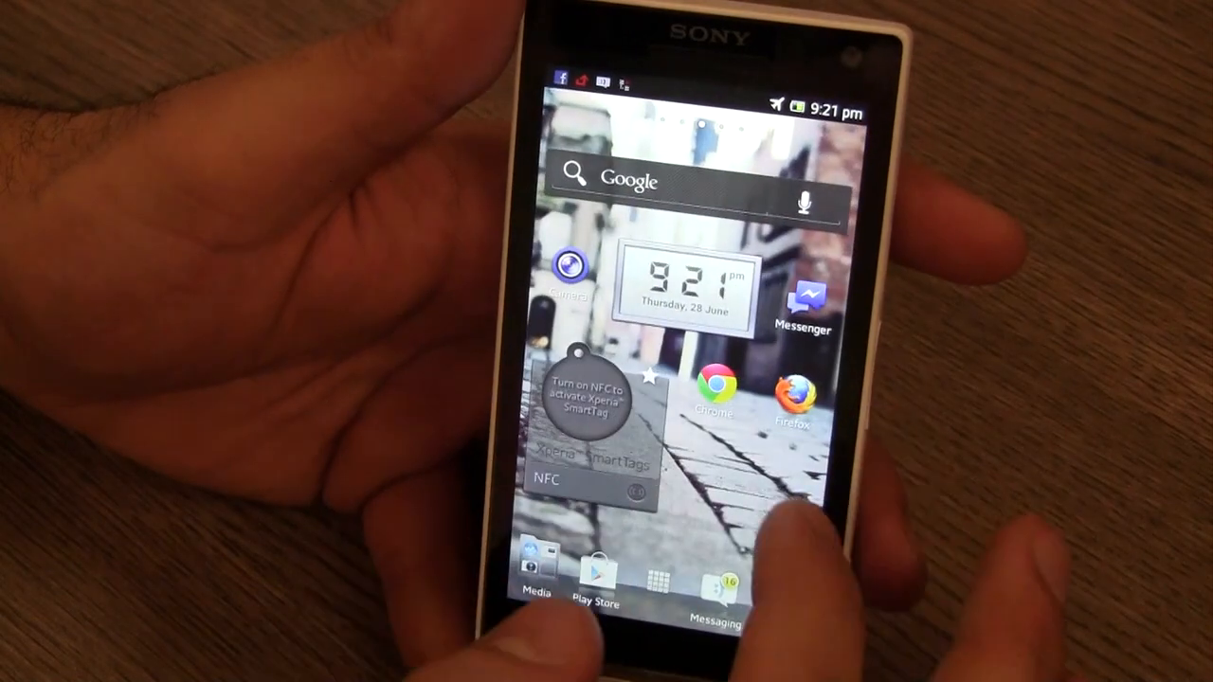
# Pull down the notification shade showing the Facebook sync and airplane mode notices.
pyautogui.hscroll(-3)
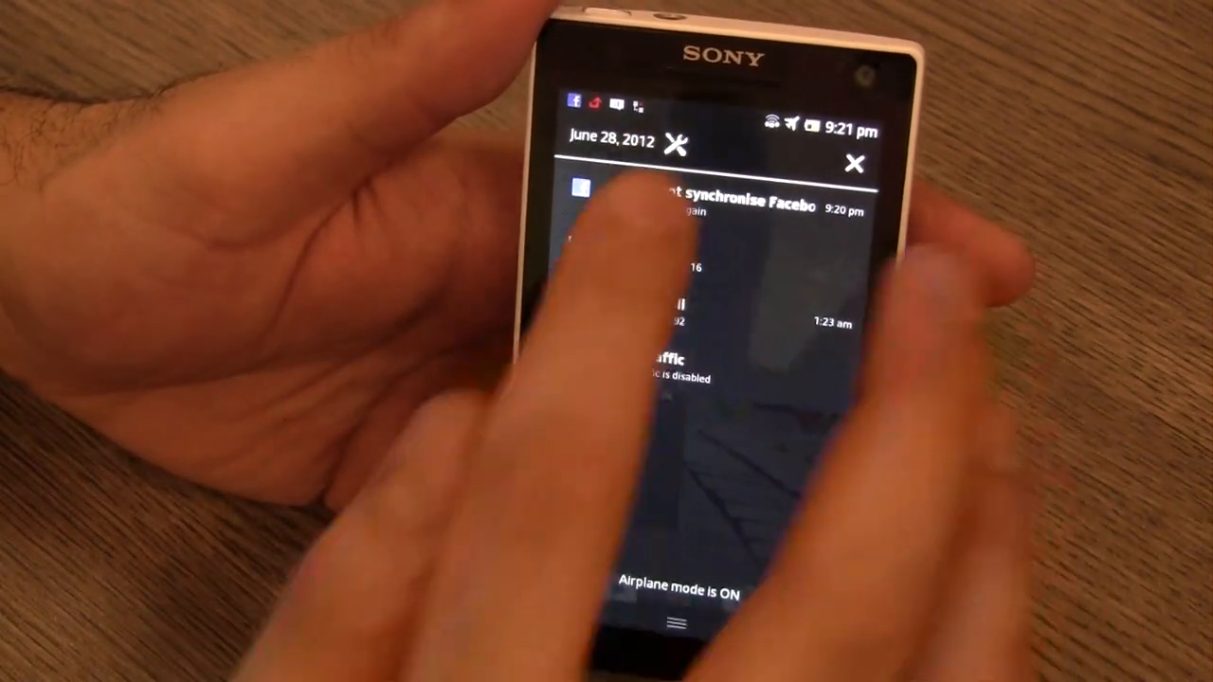
# Launch Settings from the notification panel and scroll through its wireless, device, personal and system sections.
pyautogui.click(675, 142)
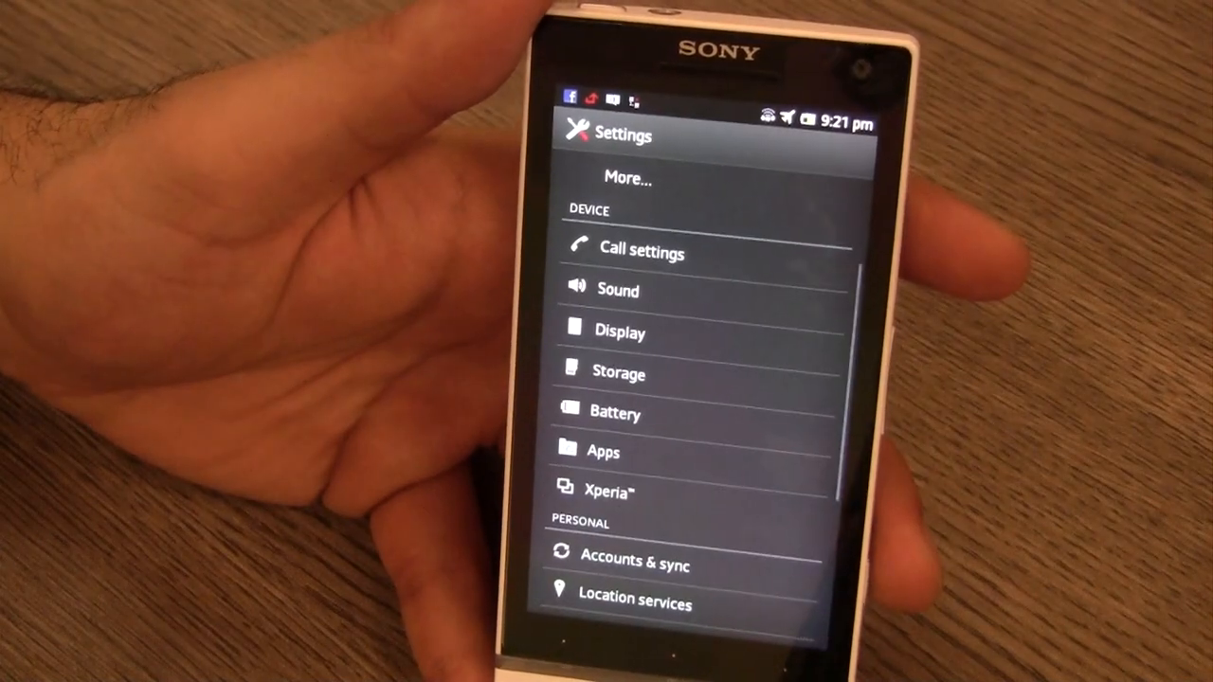
pyautogui.scroll(-3)
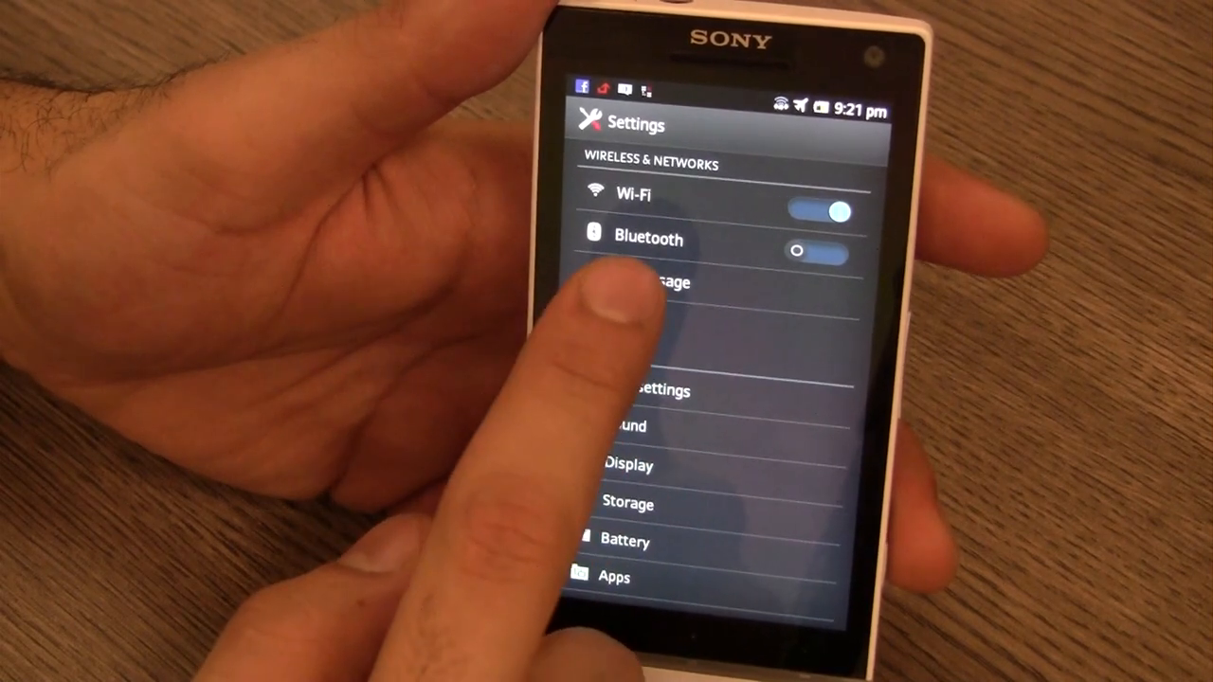
pyautogui.click(654, 282)
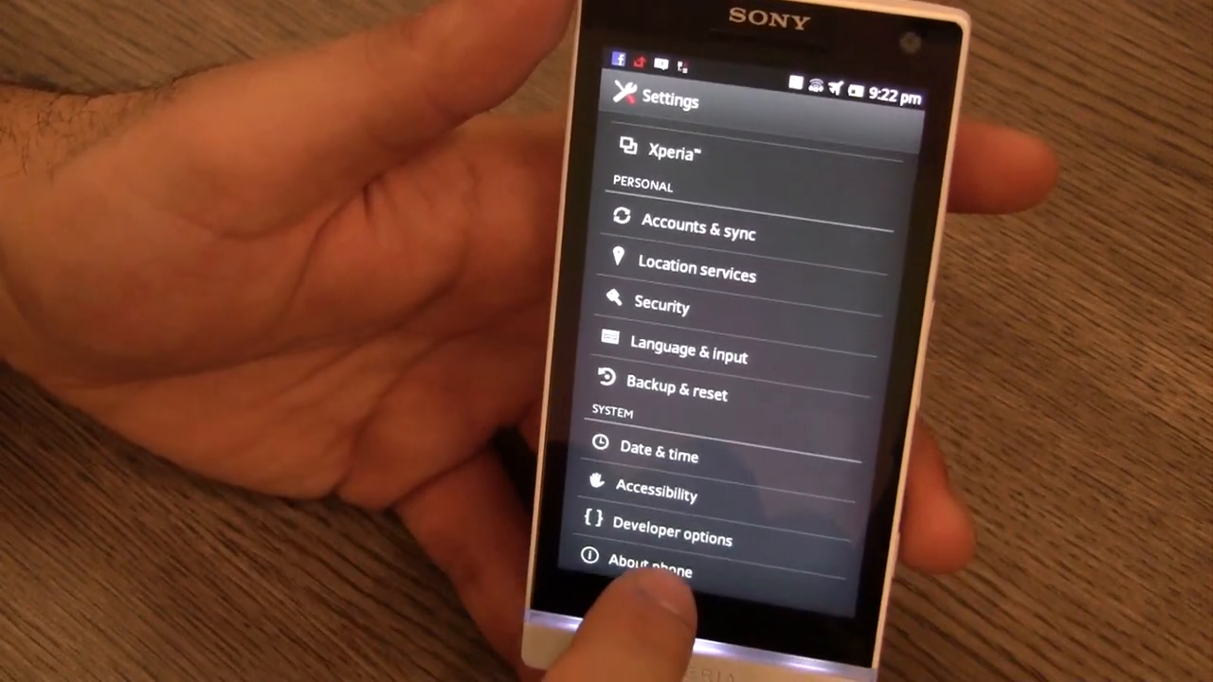
pyautogui.click(648, 565)
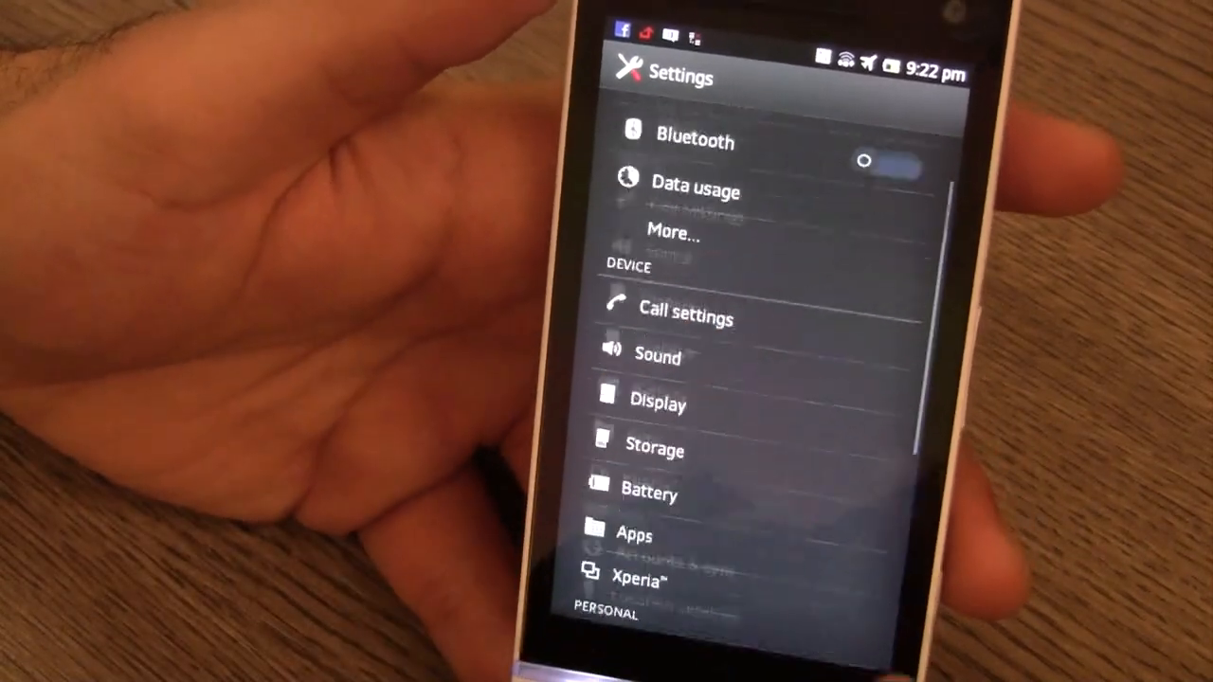
pyautogui.scroll(-3)
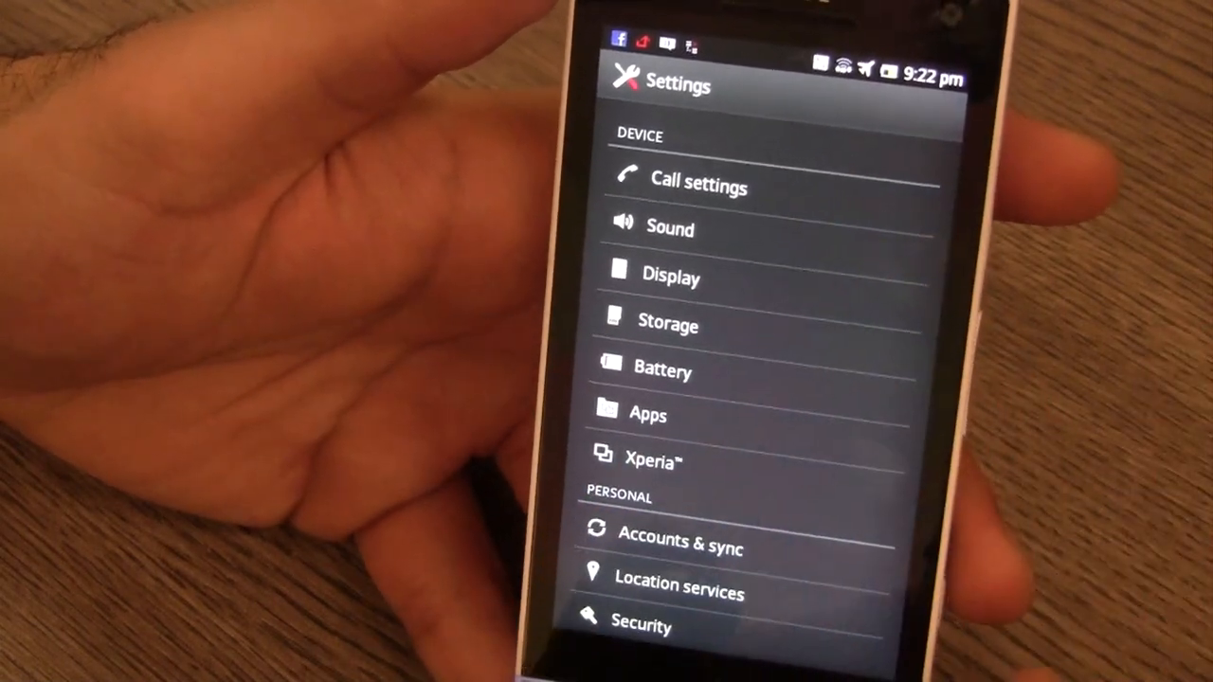
pyautogui.click(652, 461)
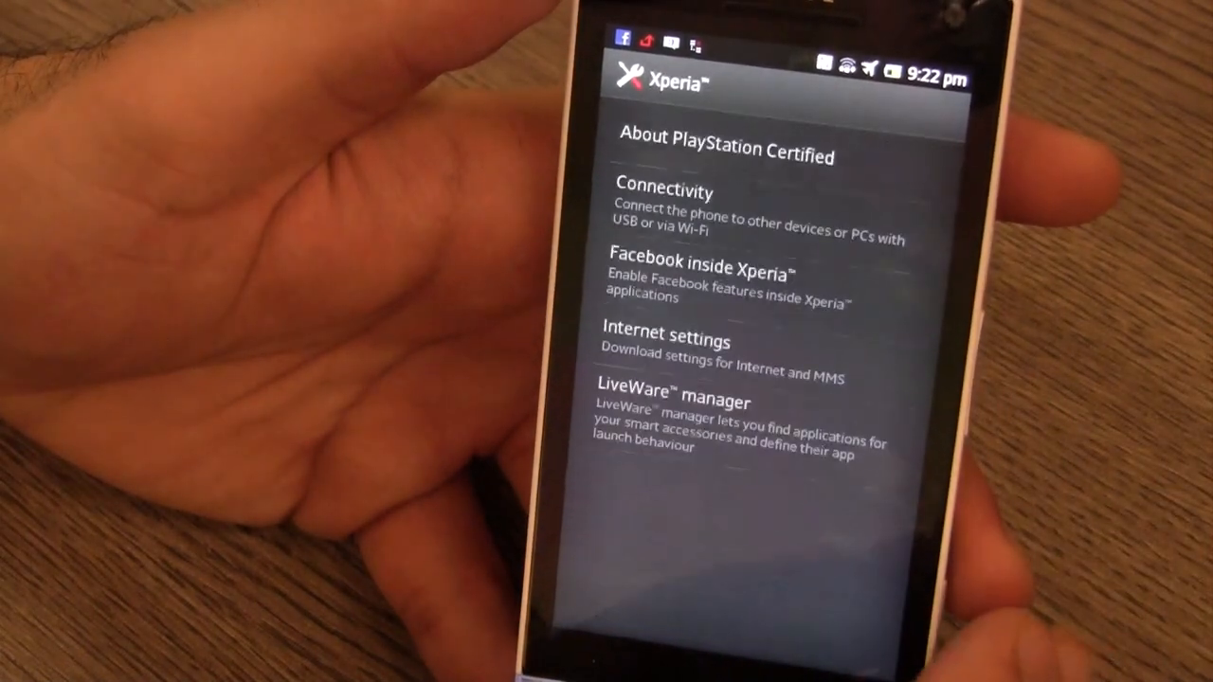
pyautogui.click(724, 156)
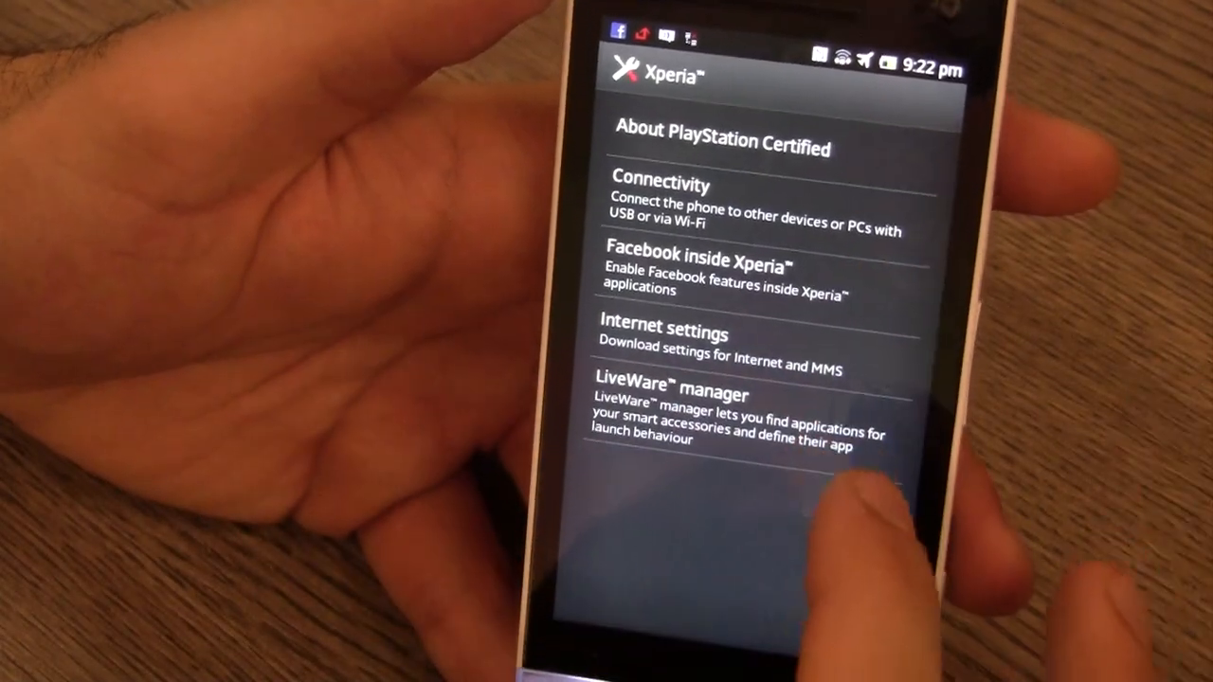
pyautogui.click(729, 274)
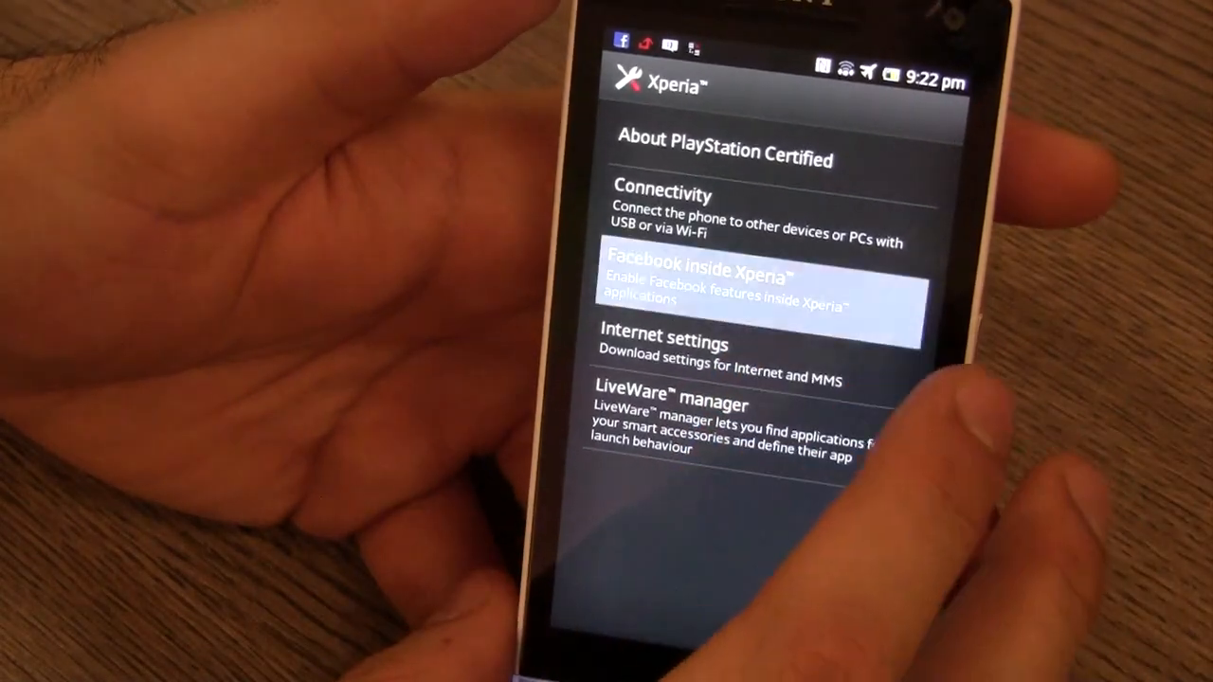
pyautogui.click(743, 294)
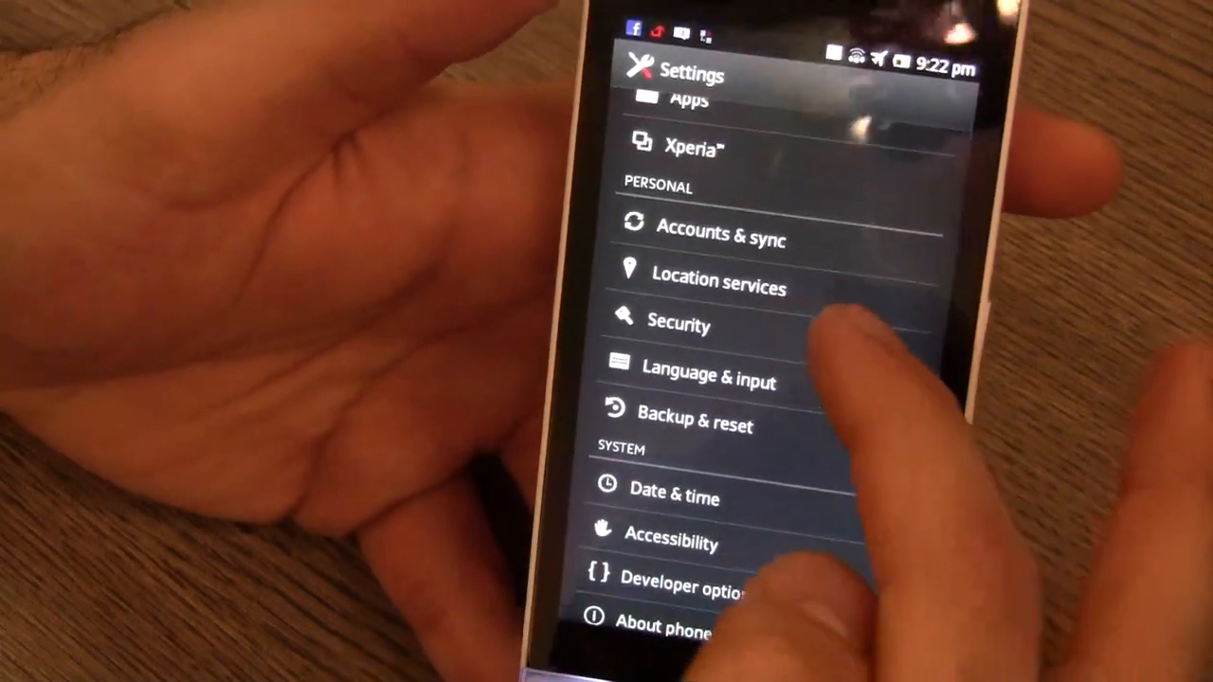
# View the Security settings, then bring up the app drawer of installed apps.
pyautogui.scroll(-3)
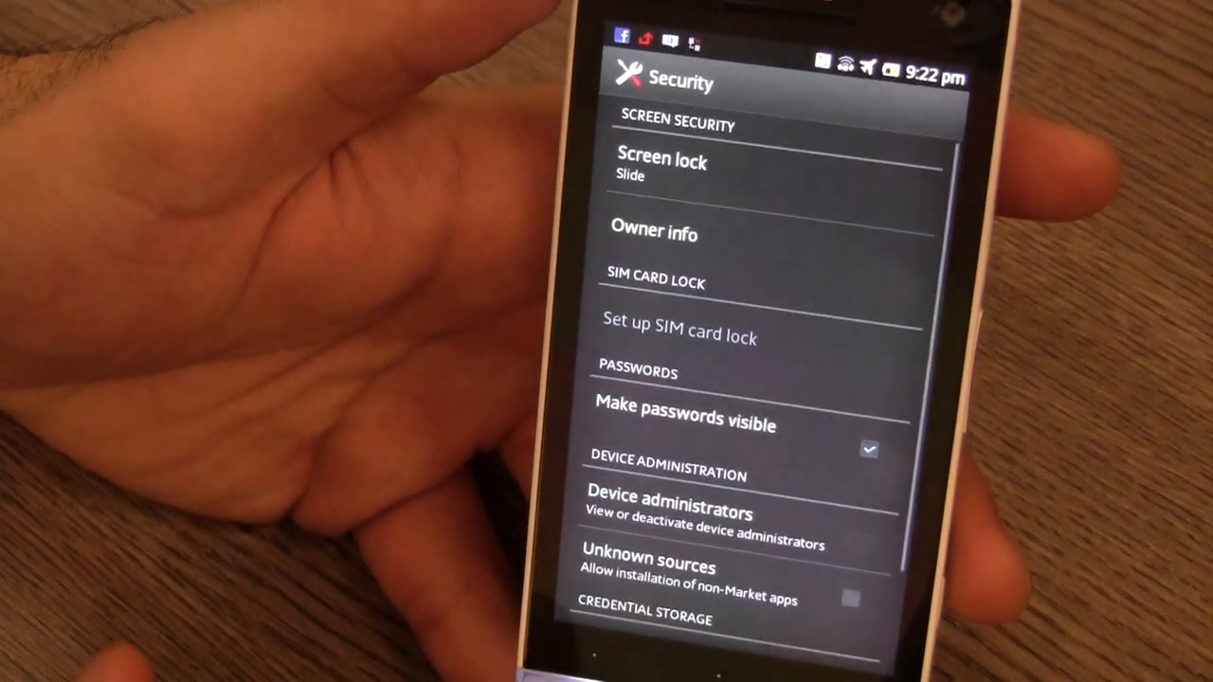
pyautogui.click(660, 163)
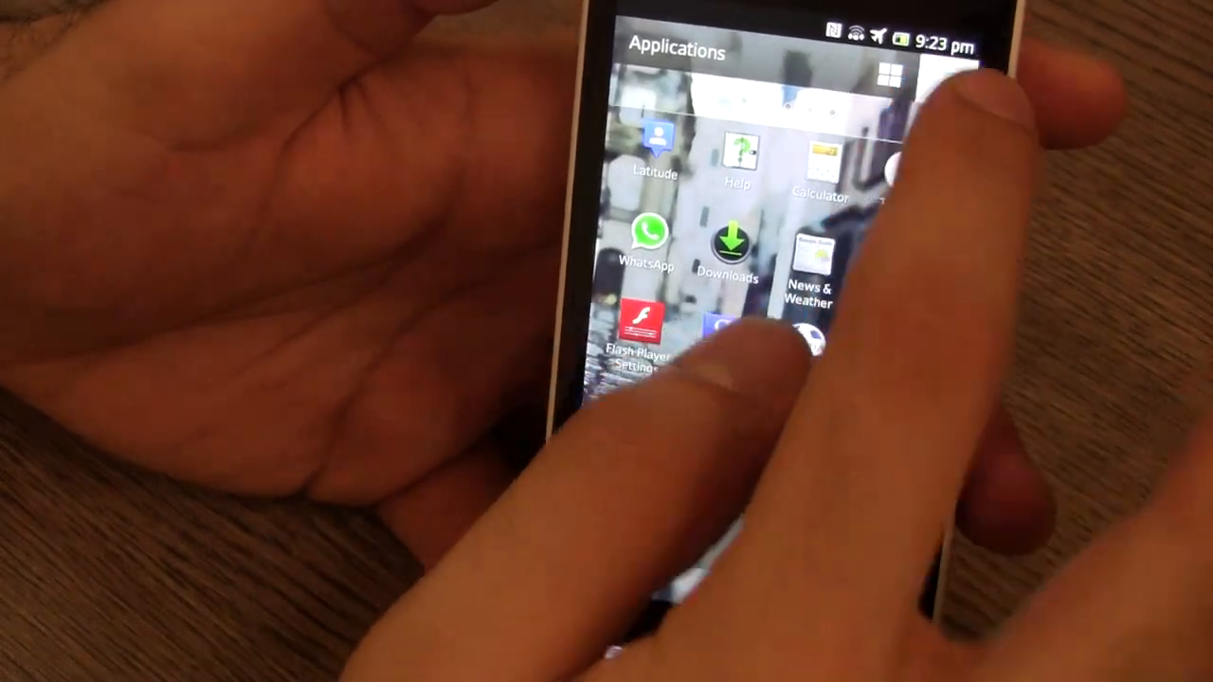
# Swipe through the app drawer pages and launch the WALKMAN music player.
pyautogui.scroll(-3)
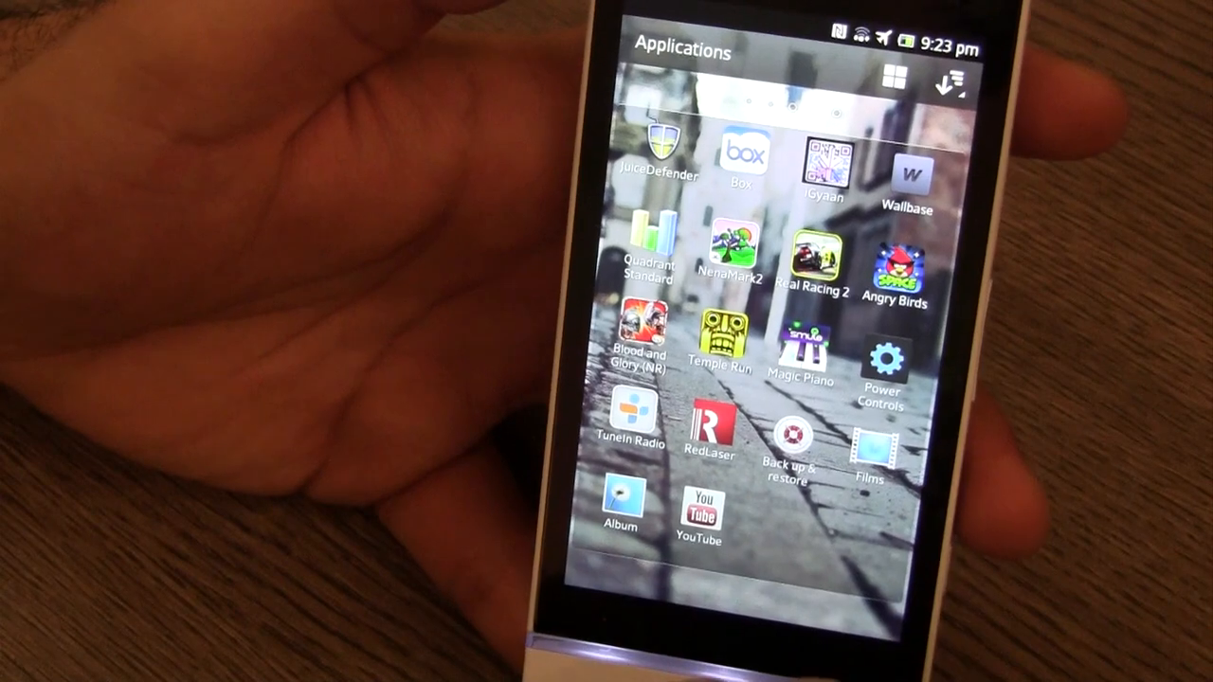
pyautogui.hscroll(-3)
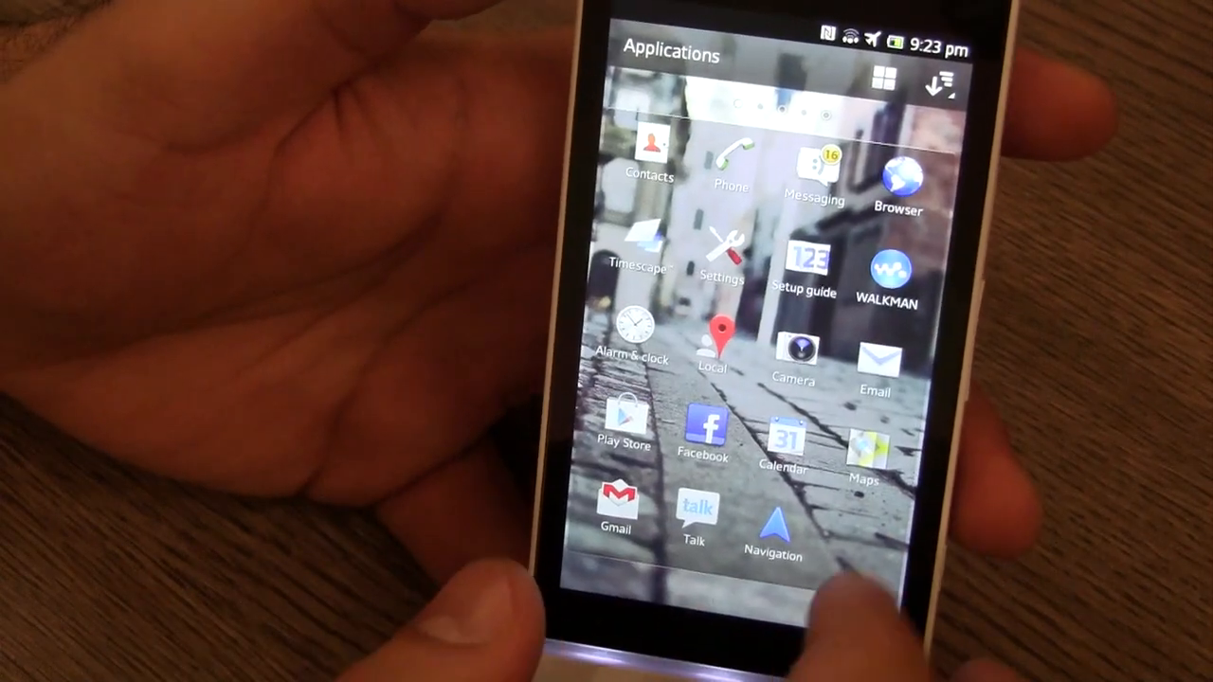
pyautogui.click(887, 266)
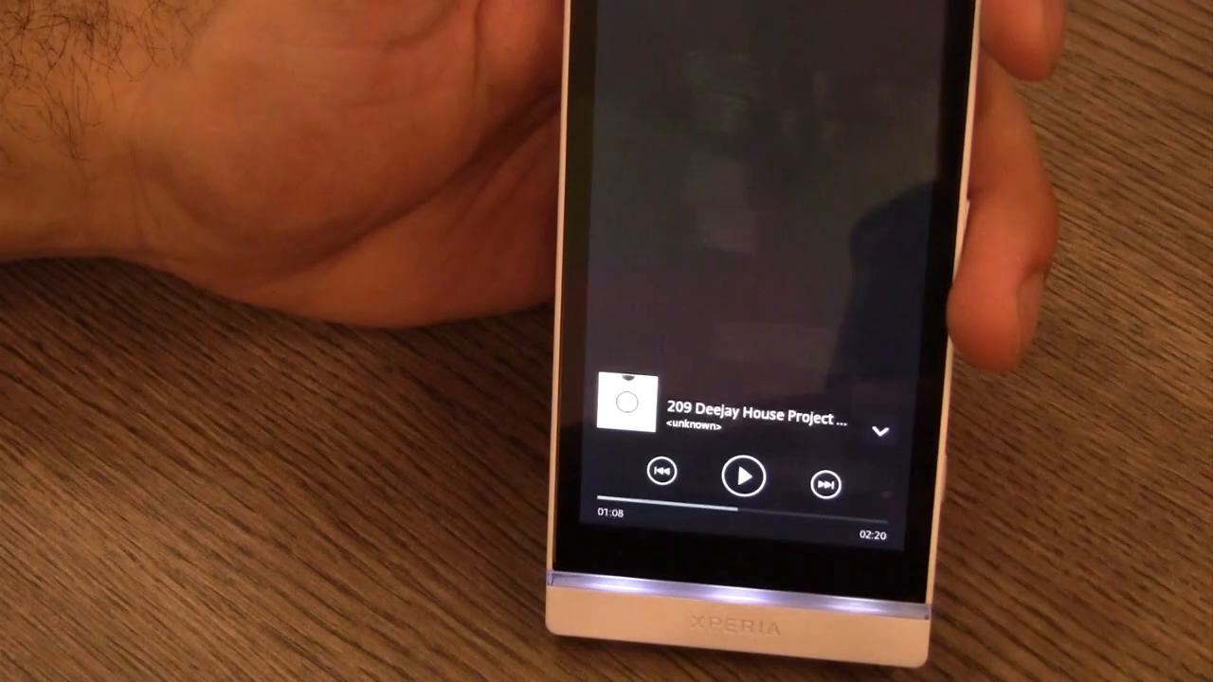
# View Walkman's Theme dialog, then show the equaliser presets with Heavy selected.
pyautogui.click(743, 478)
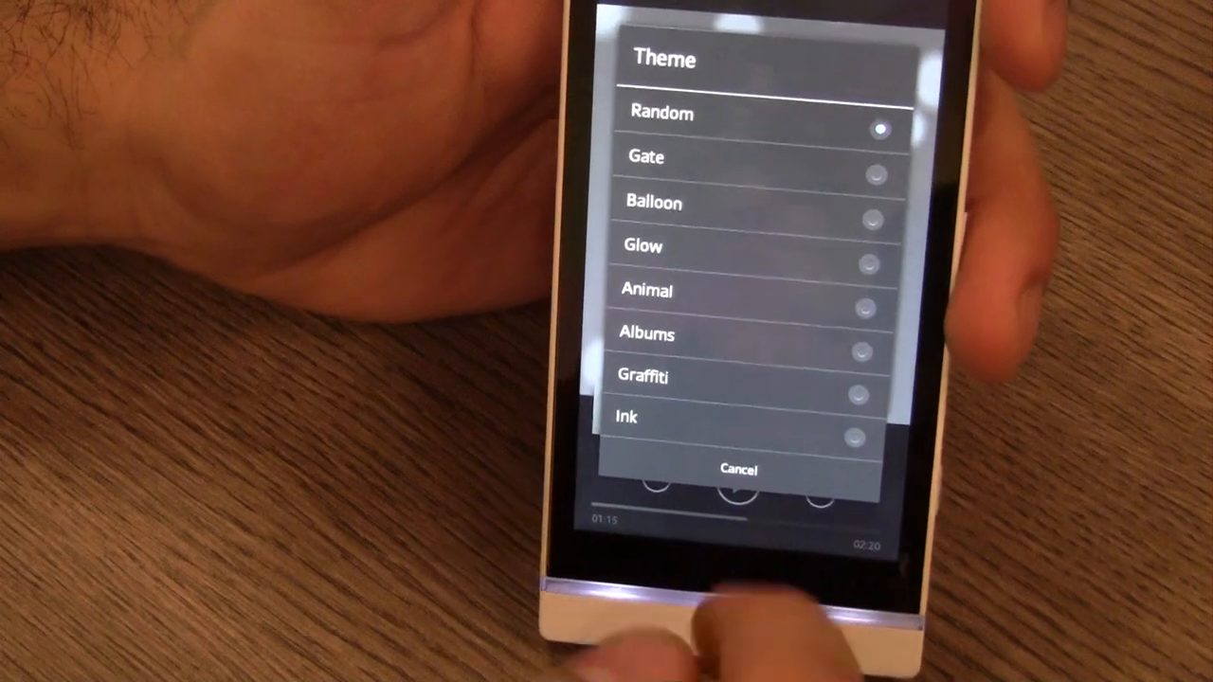
pyautogui.click(739, 470)
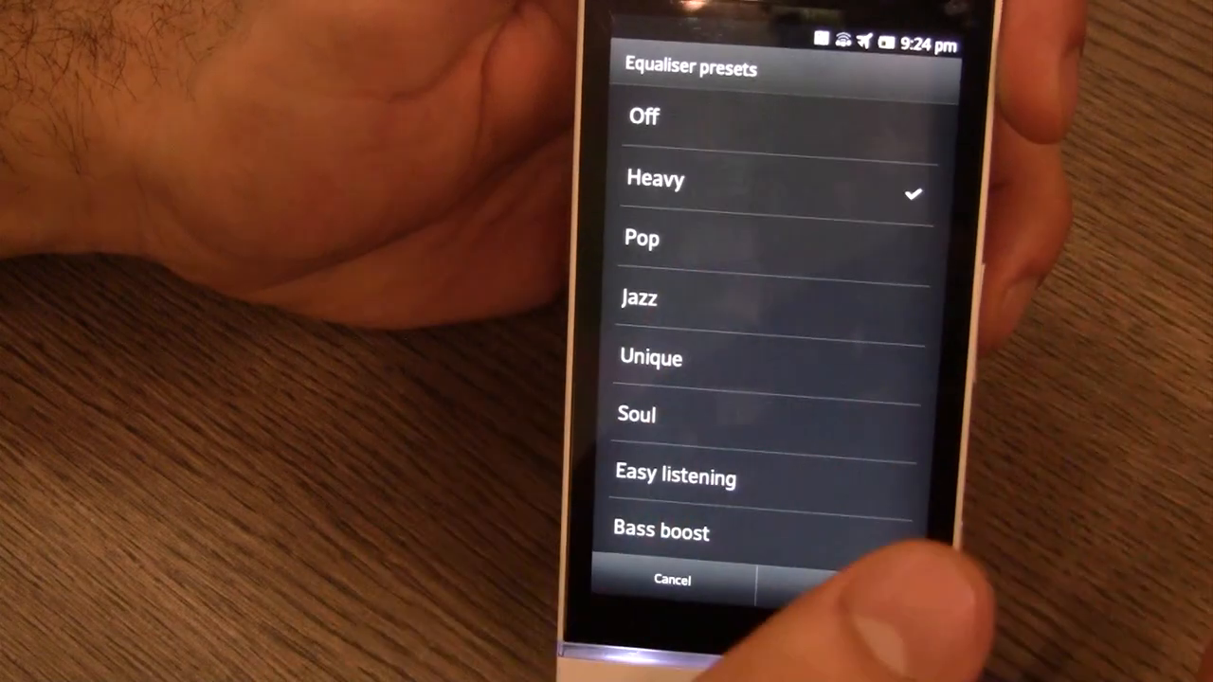
# Raise the custom equaliser bass, keep Headphone surround Off, and return to the paused track.
pyautogui.click(654, 178)
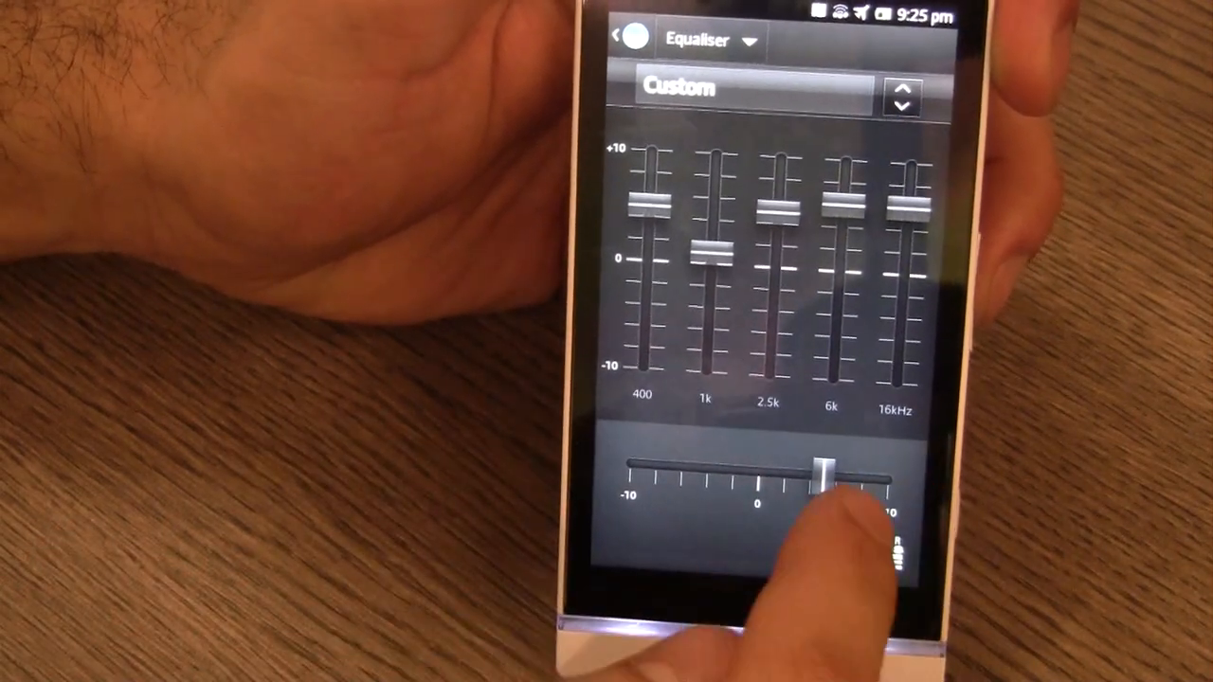
pyautogui.moveTo(818, 470); pyautogui.dragTo(735, 469)
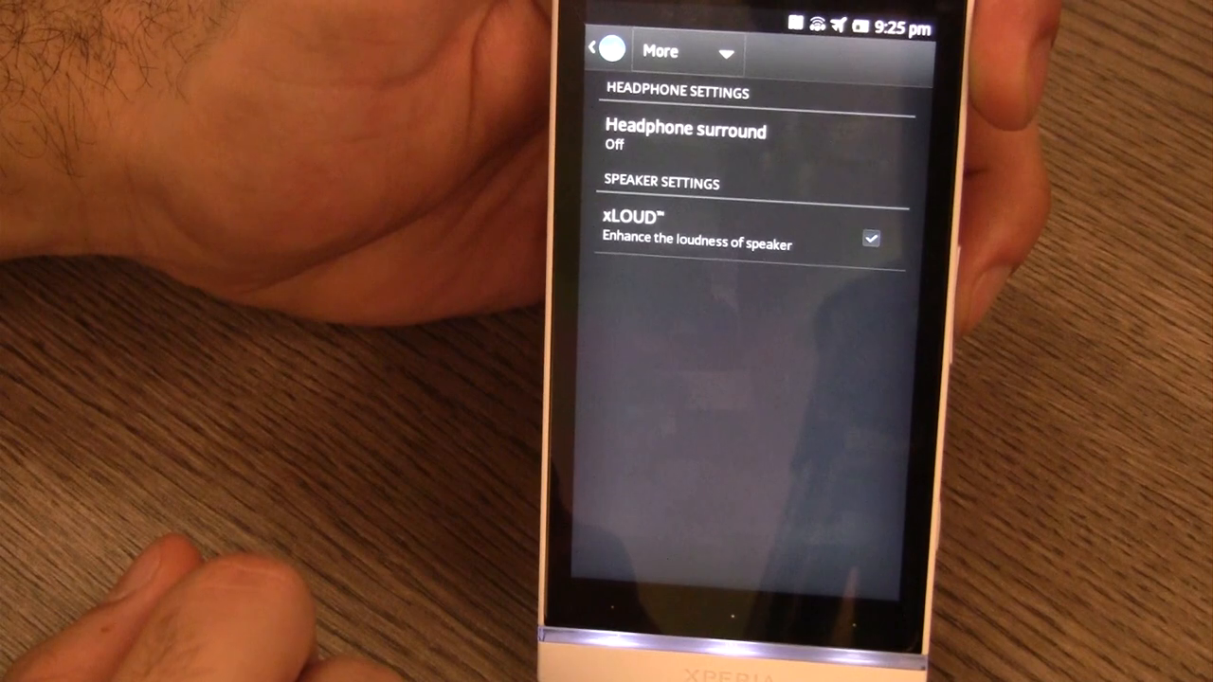
pyautogui.click(686, 137)
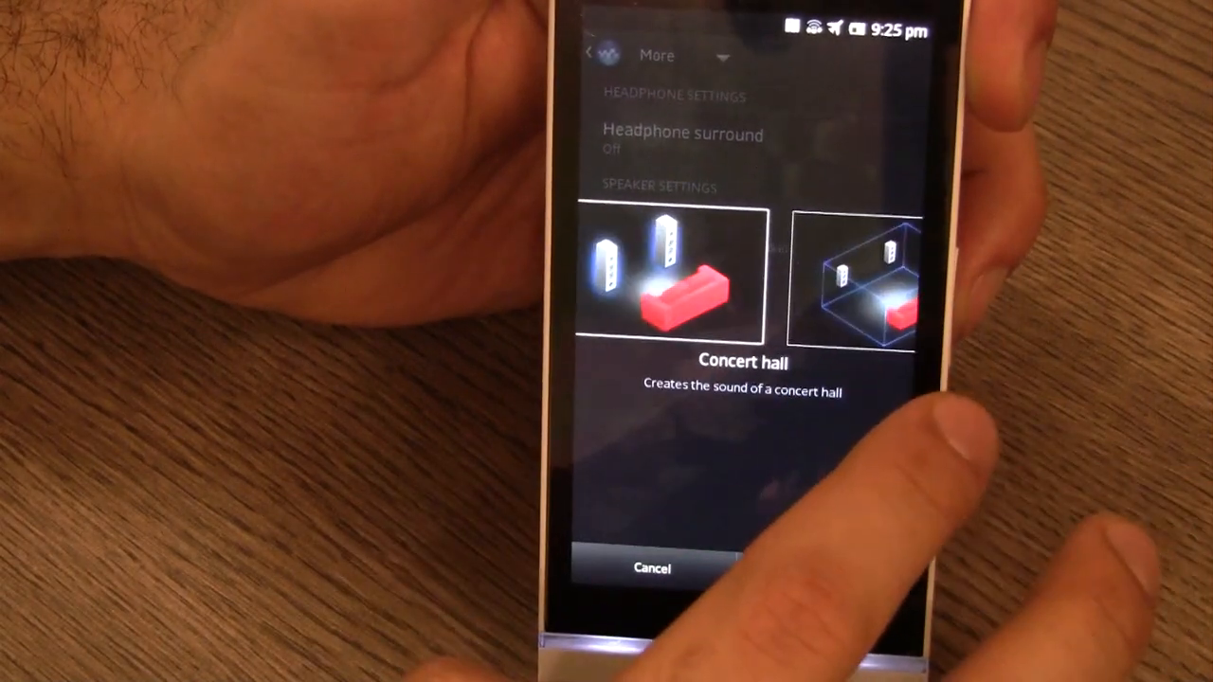
pyautogui.hscroll(-3)
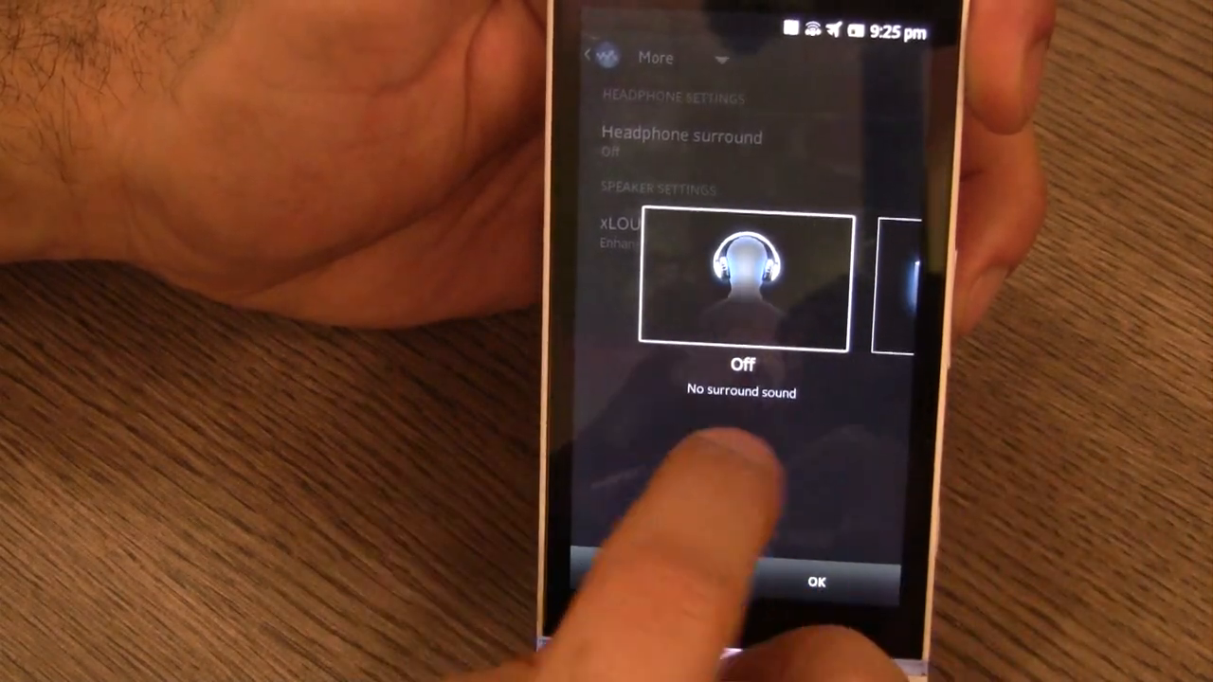
pyautogui.click(815, 582)
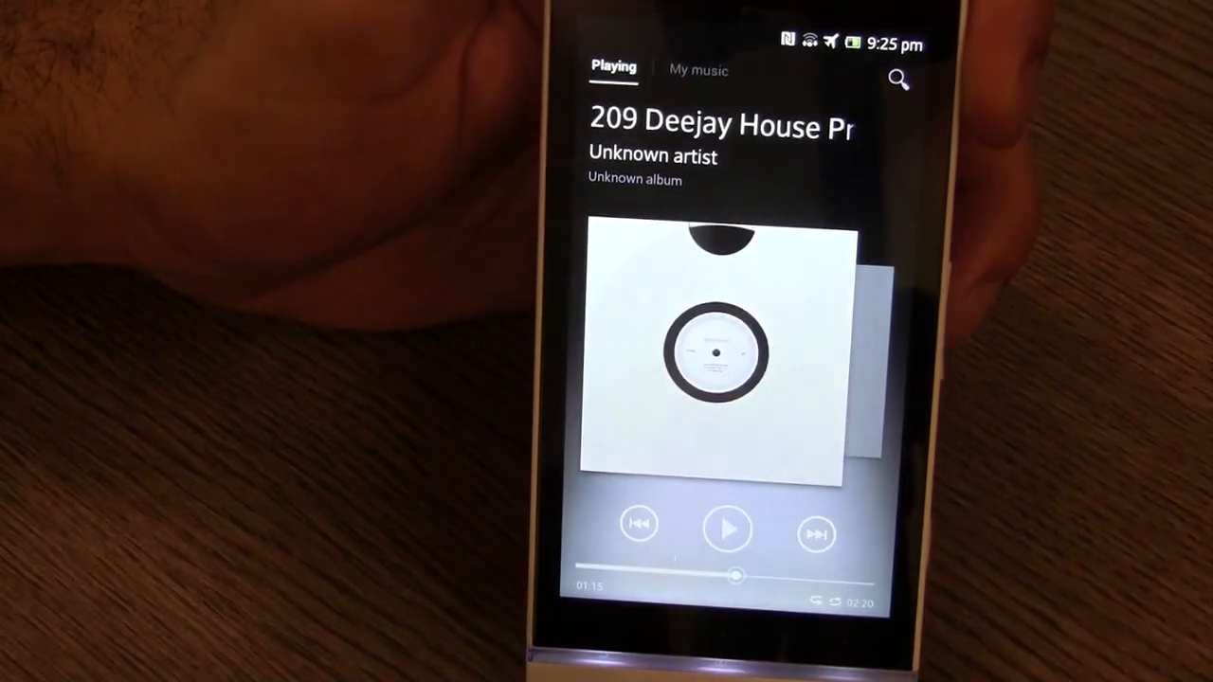
# View the My music library of tracks, albums and artists, then go to the home screen.
pyautogui.click(697, 69)
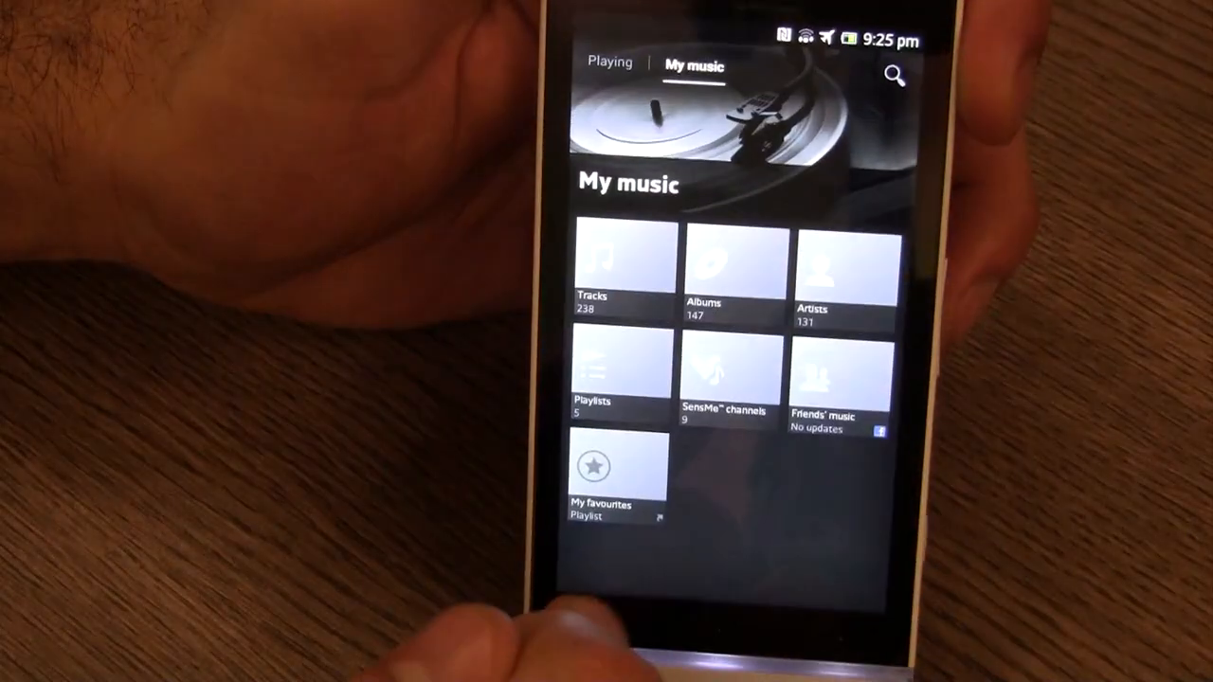
pyautogui.click(891, 76)
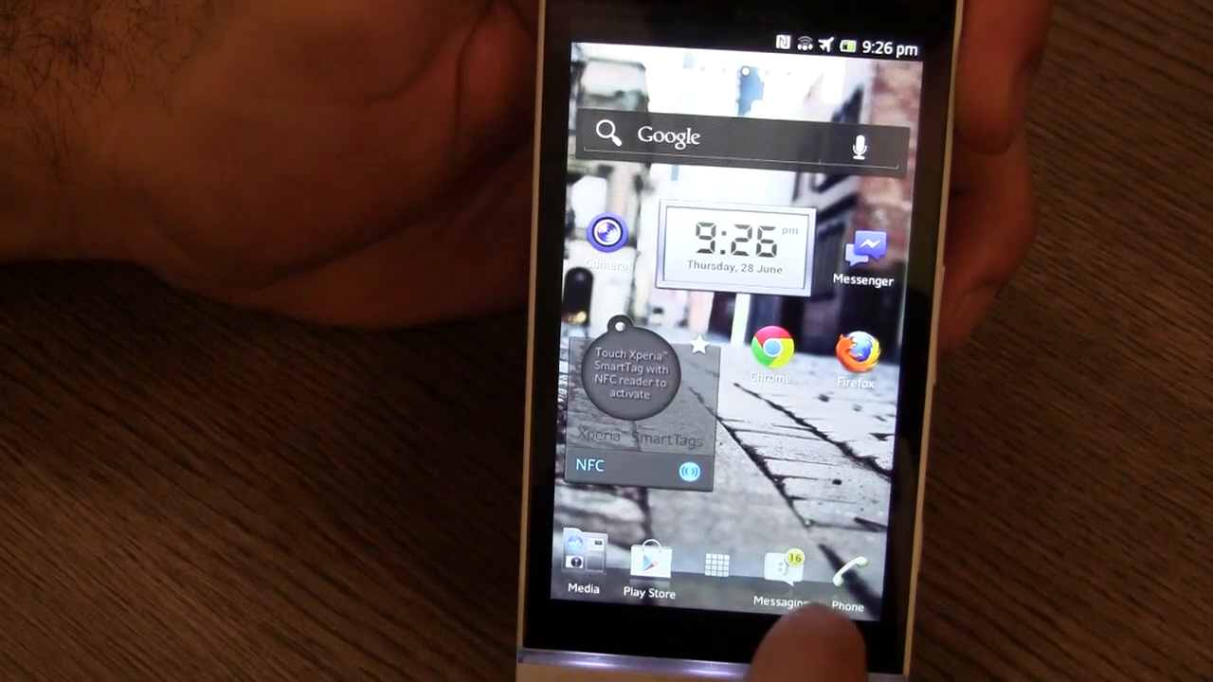
# Browse Album's June and May 2012 picture grids, then show photo locations on the world map.
pyautogui.click(714, 565)
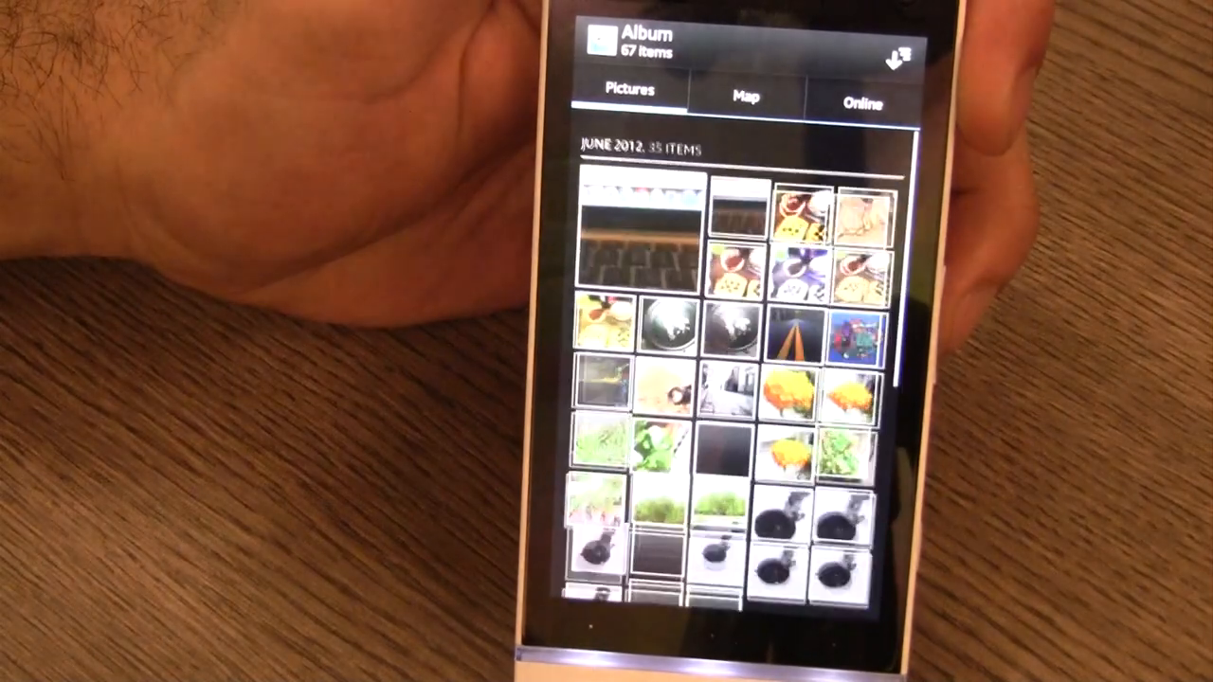
pyautogui.scroll(-3)
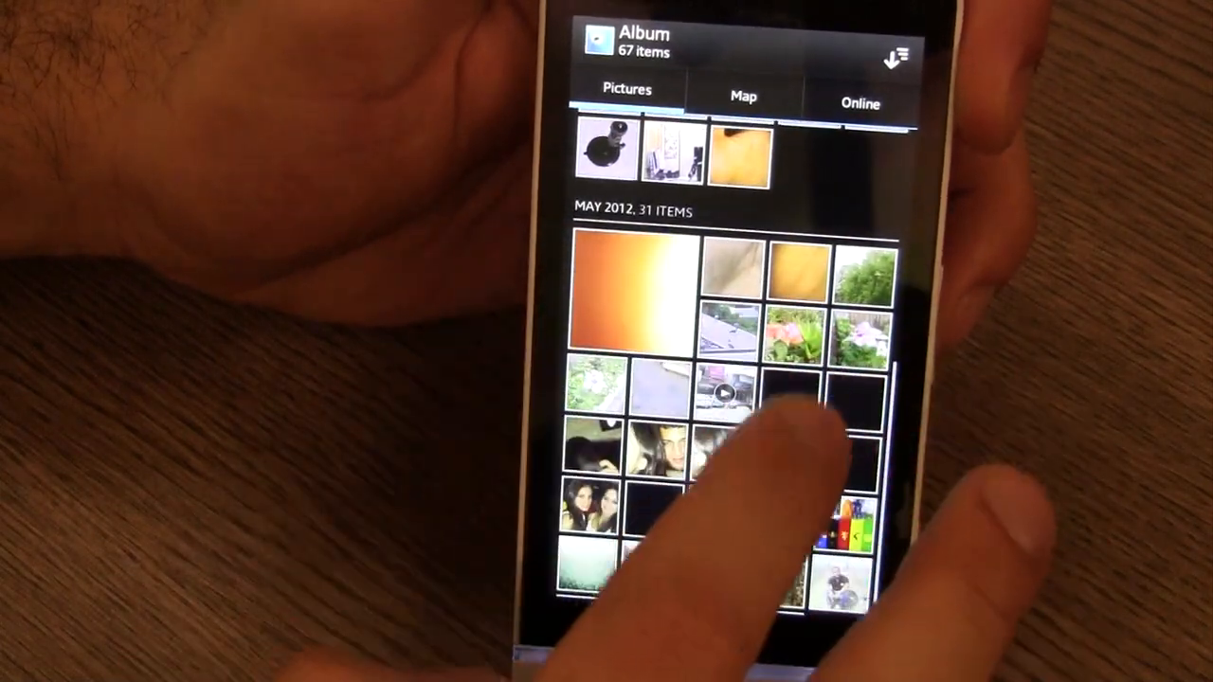
pyautogui.click(743, 94)
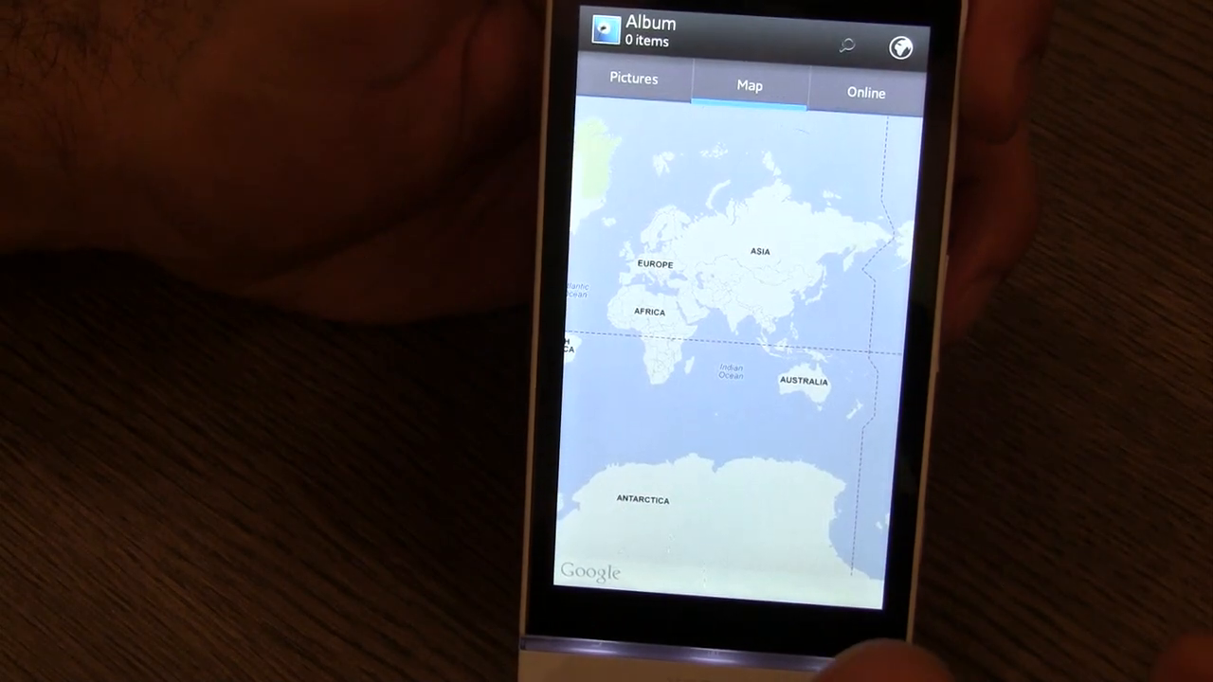
# View the online Picasa albums Instant Upload and Profile Photos, then go to the app drawer.
pyautogui.click(864, 91)
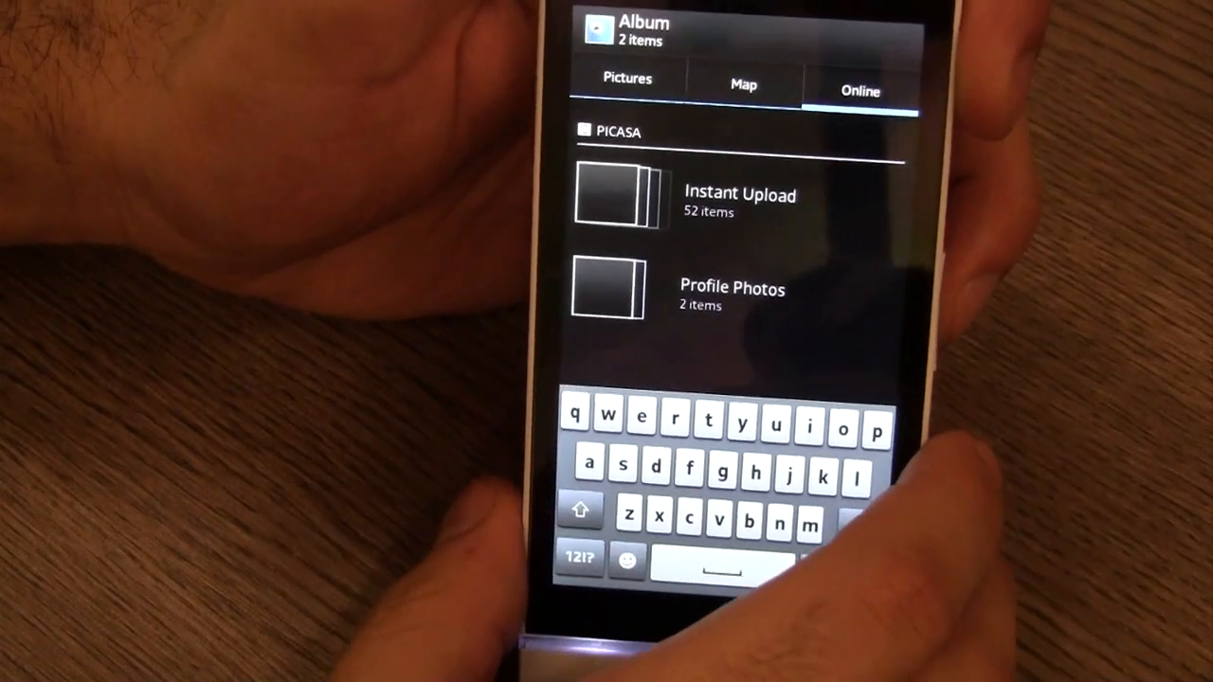
pyautogui.click(739, 199)
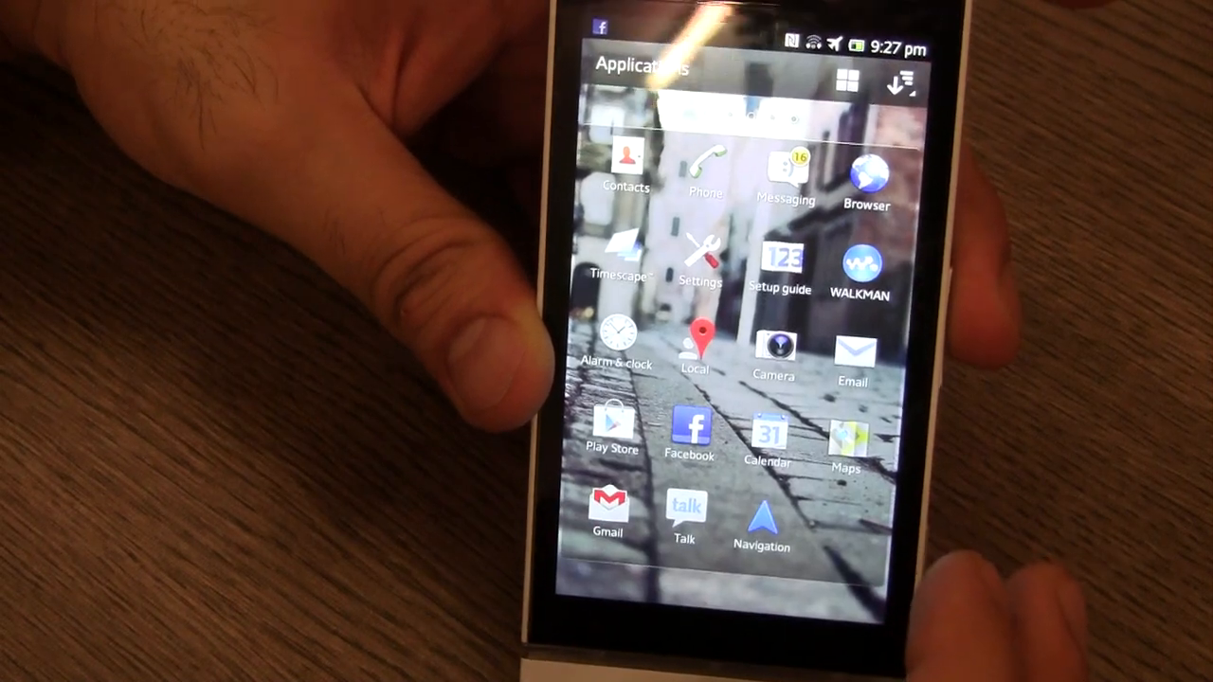
# Scroll the app drawer down to reach Settings for the Display brightness option.
pyautogui.scroll(-3)
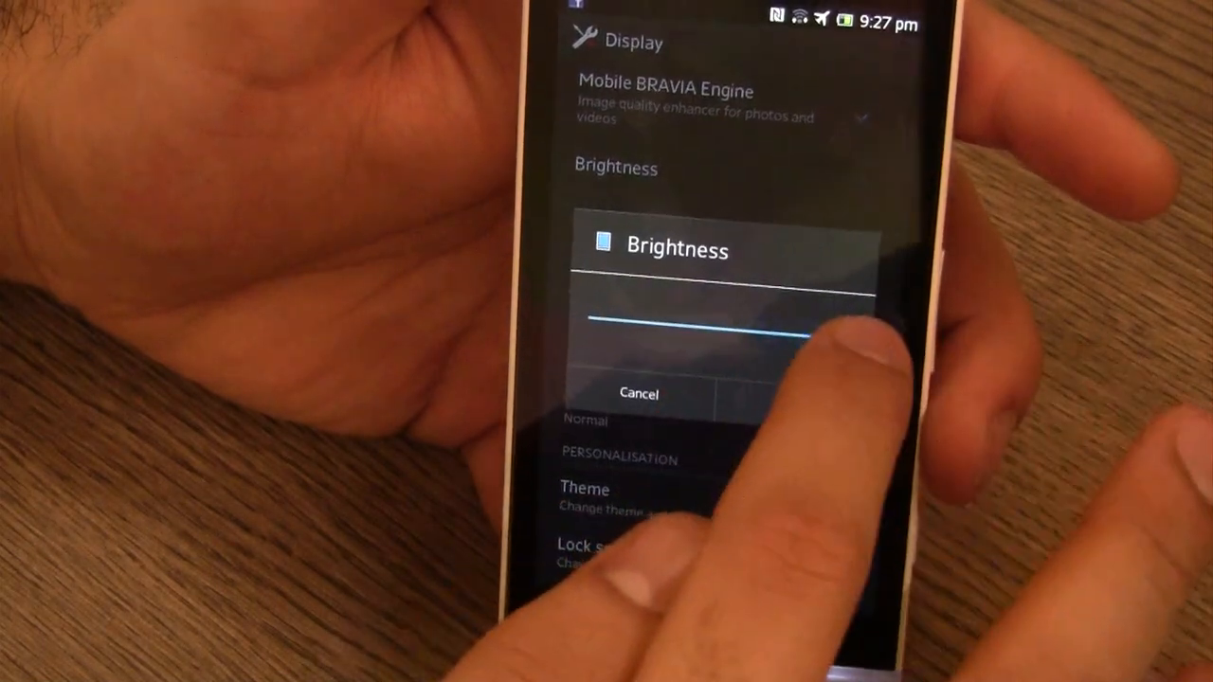
# Drag the Brightness slider to choose a new screen brightness level.
pyautogui.click(639, 392)
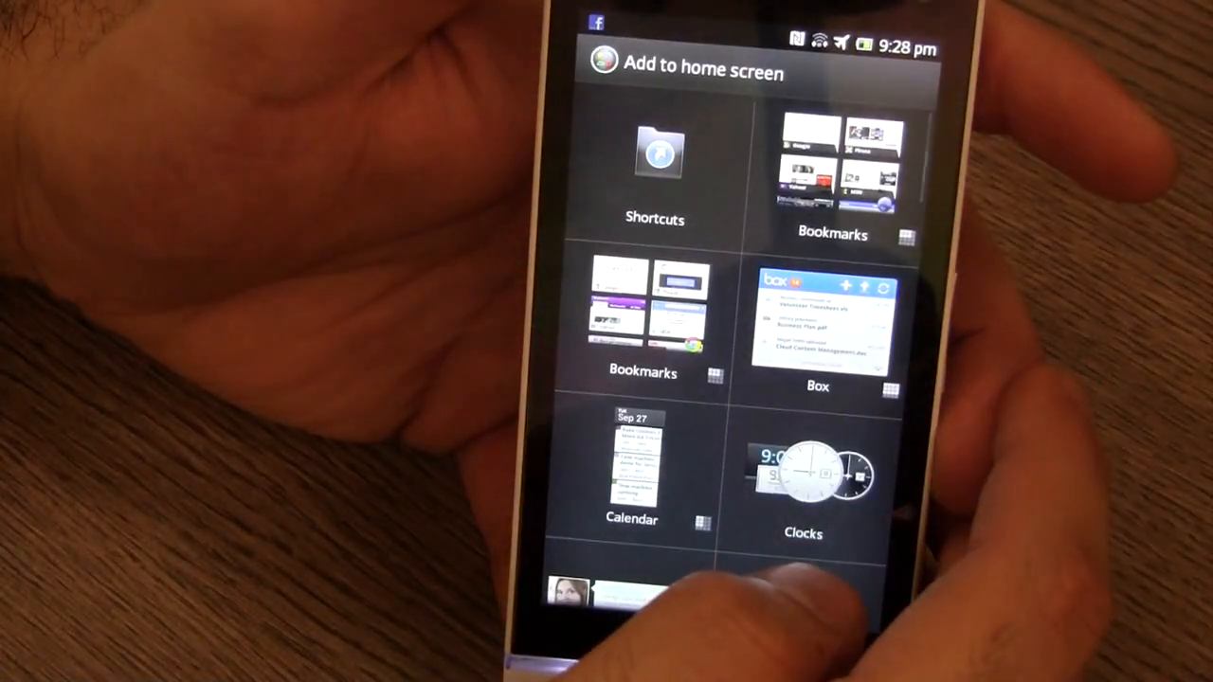
pyautogui.scroll(-3)
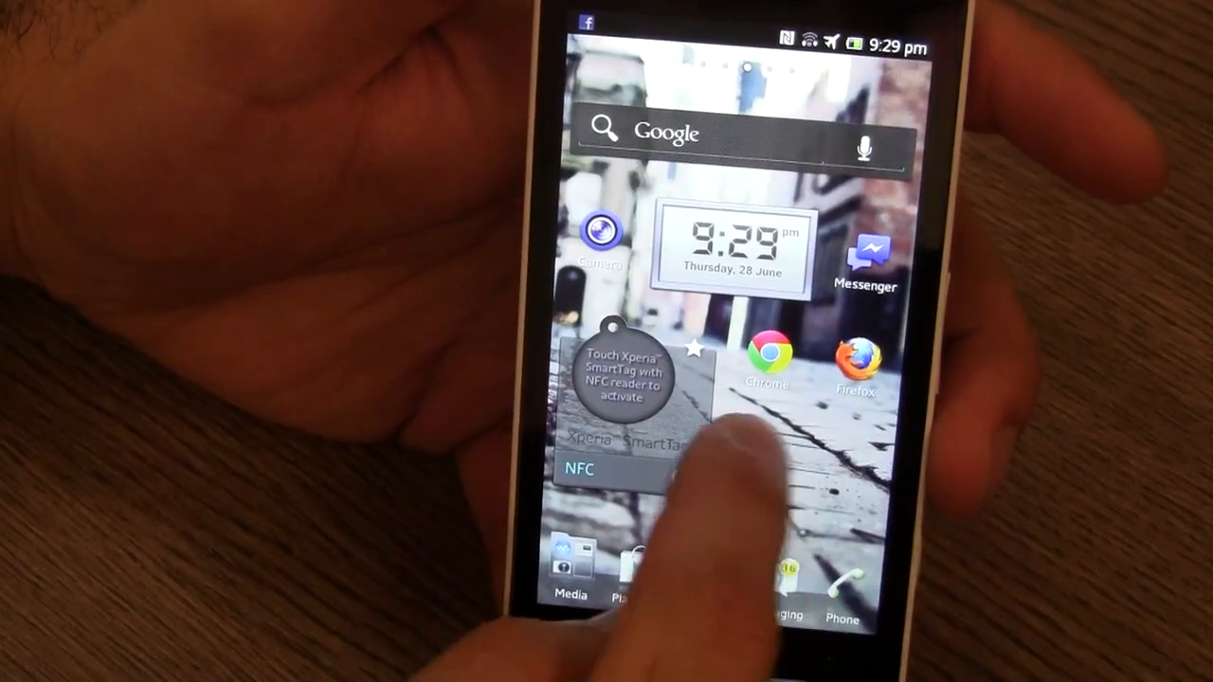
# Swipe across the home screen panels before launching the Browser.
pyautogui.hscroll(-3)
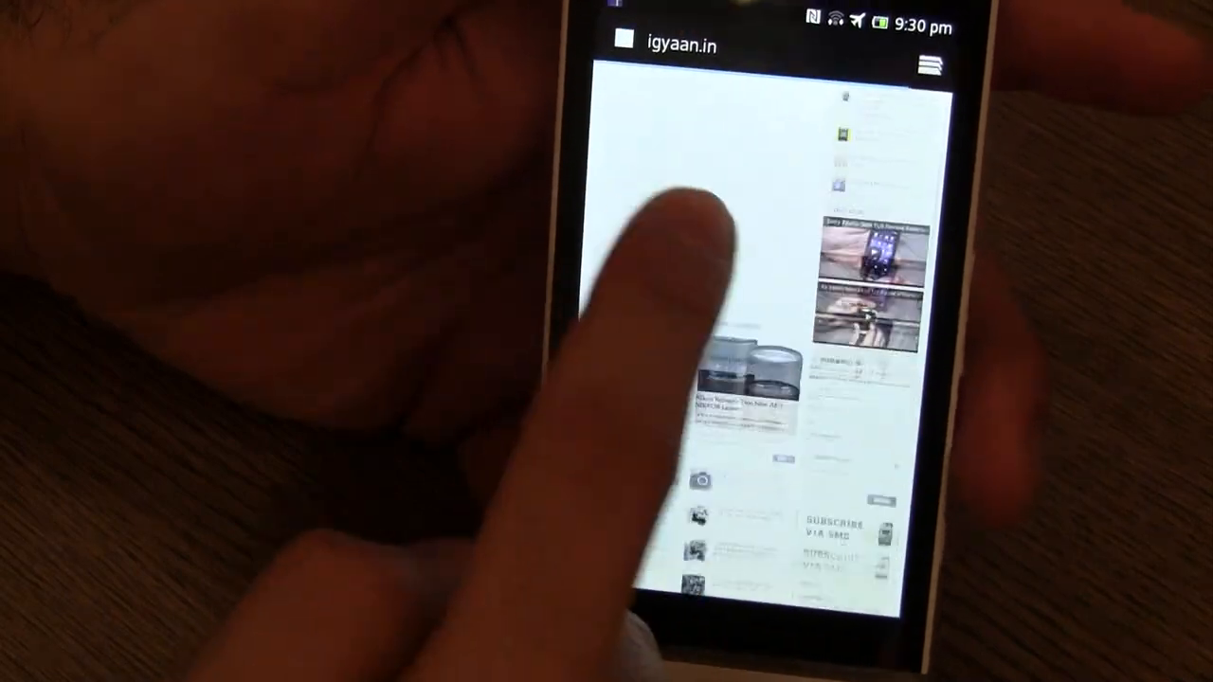
# Scroll down through the igyaan.in phone reviews page.
pyautogui.scroll(-3)
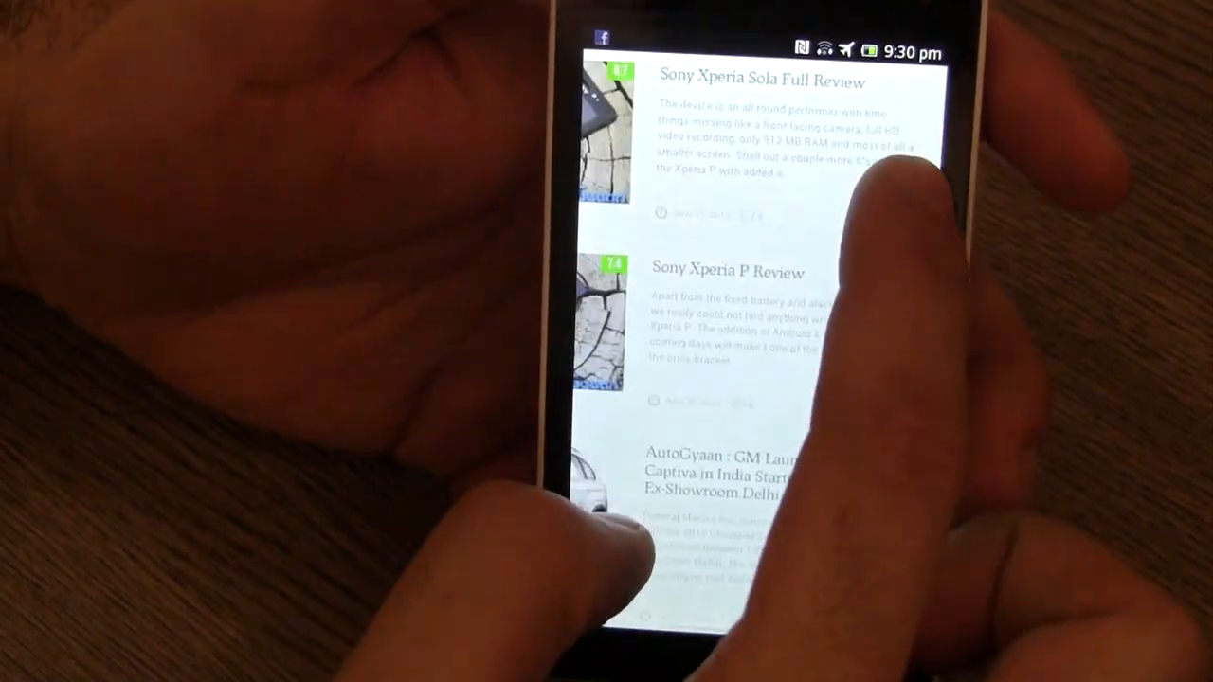
pyautogui.scroll(-3)
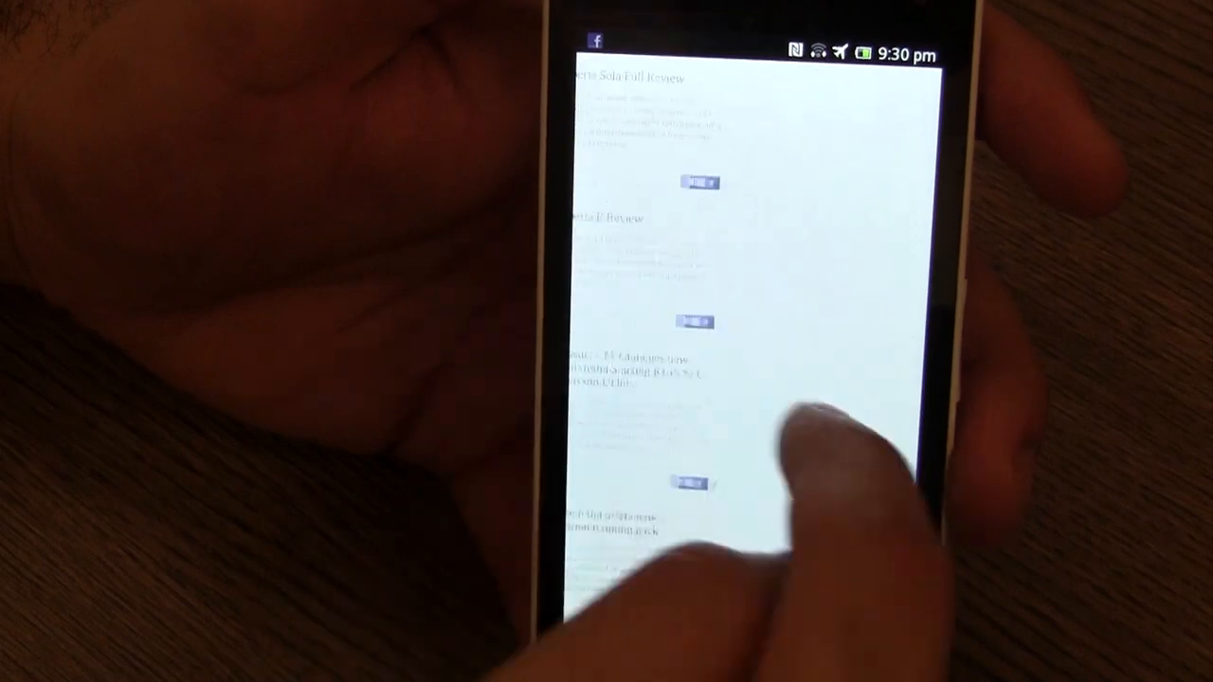
pyautogui.scroll(-3)
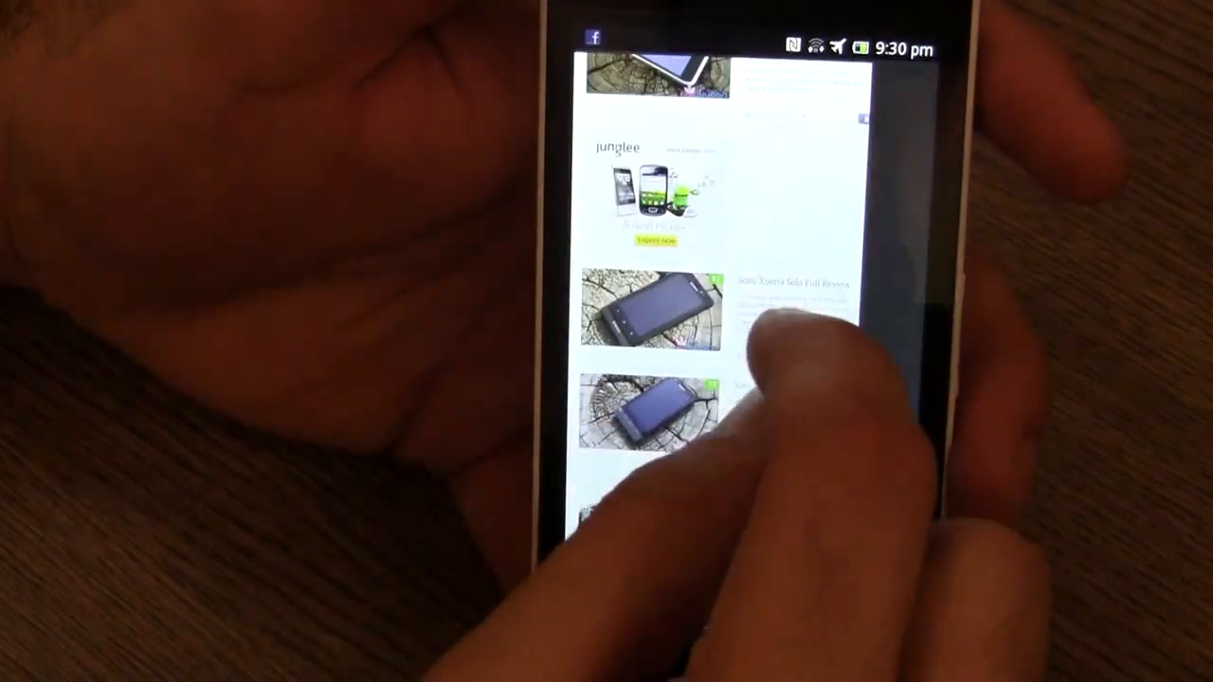
pyautogui.scroll(-3)
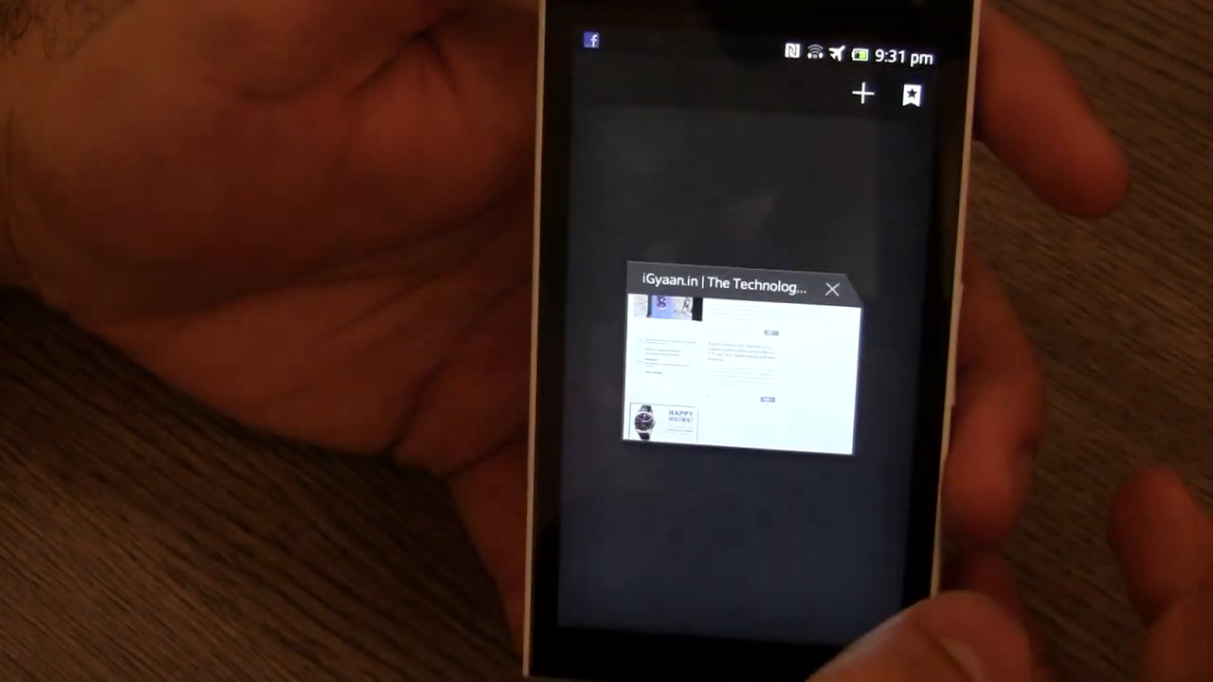
# Load sonymobile.com/in in a new tab and scroll down to its footer.
pyautogui.click(860, 95)
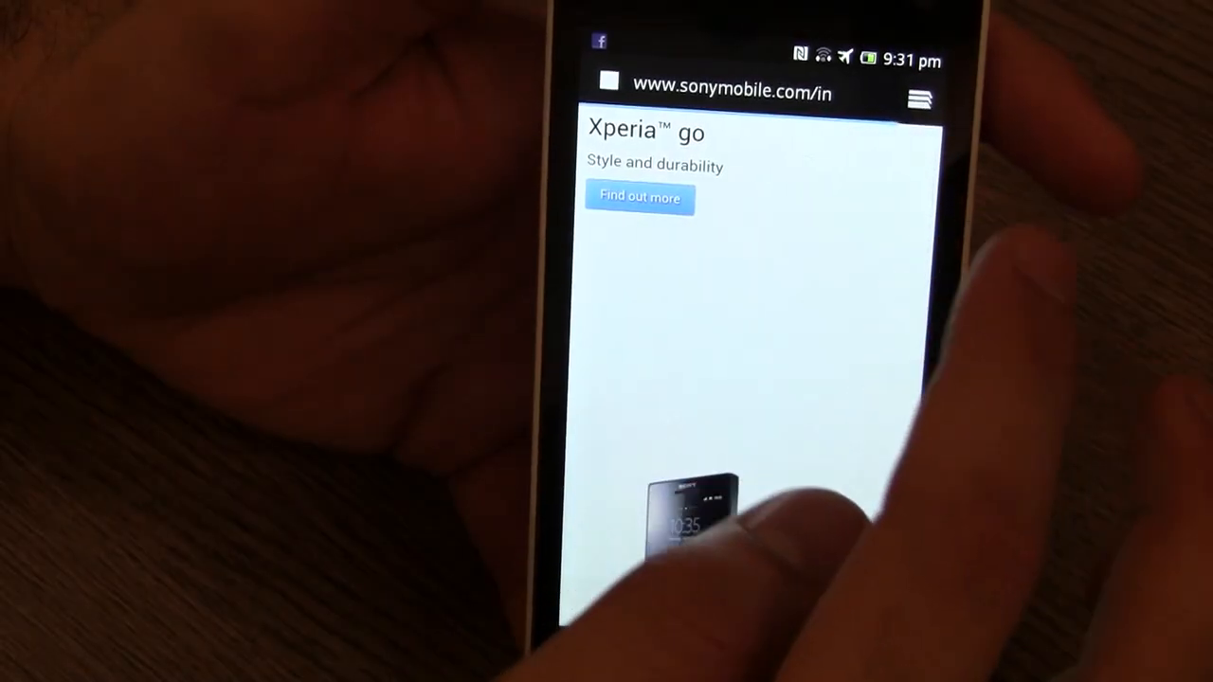
pyautogui.scroll(-3)
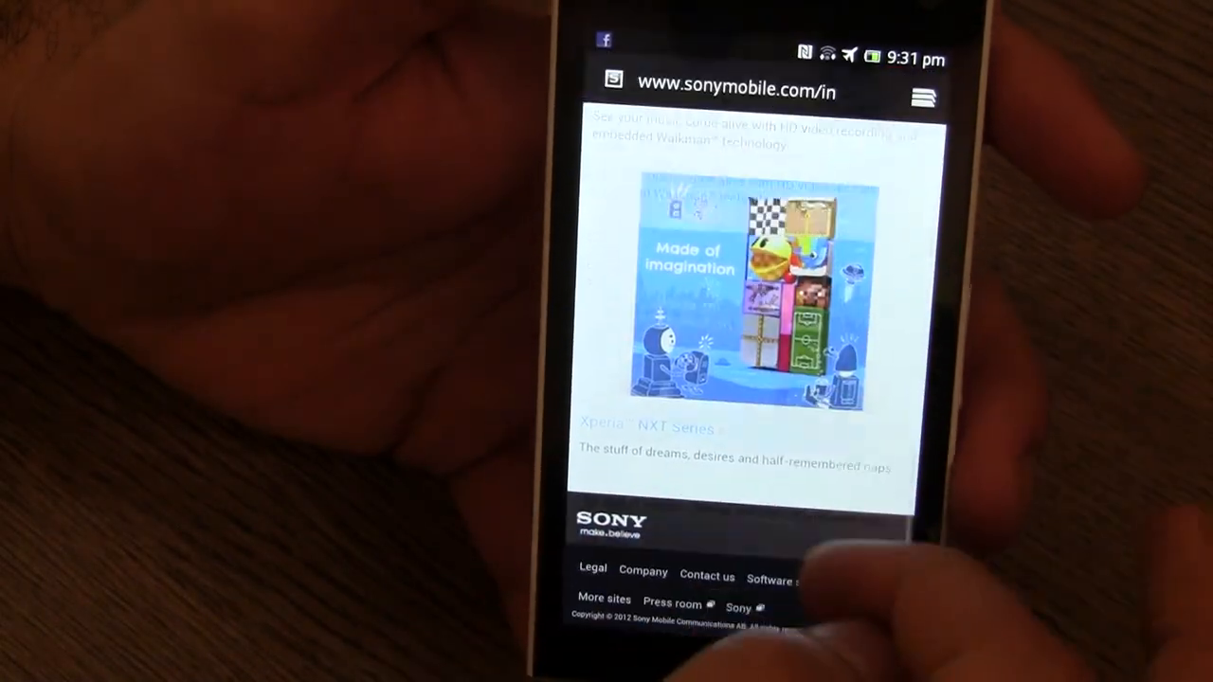